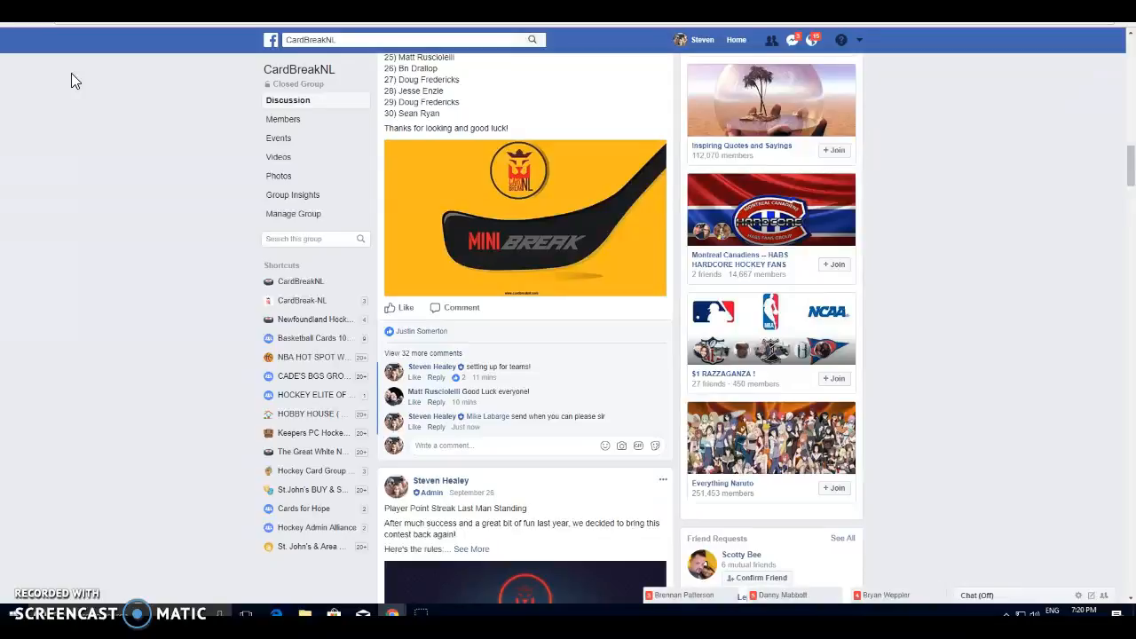
# - Start a comment under the contest post, typing '4' and 'IVE'
pyautogui.click(476, 444)
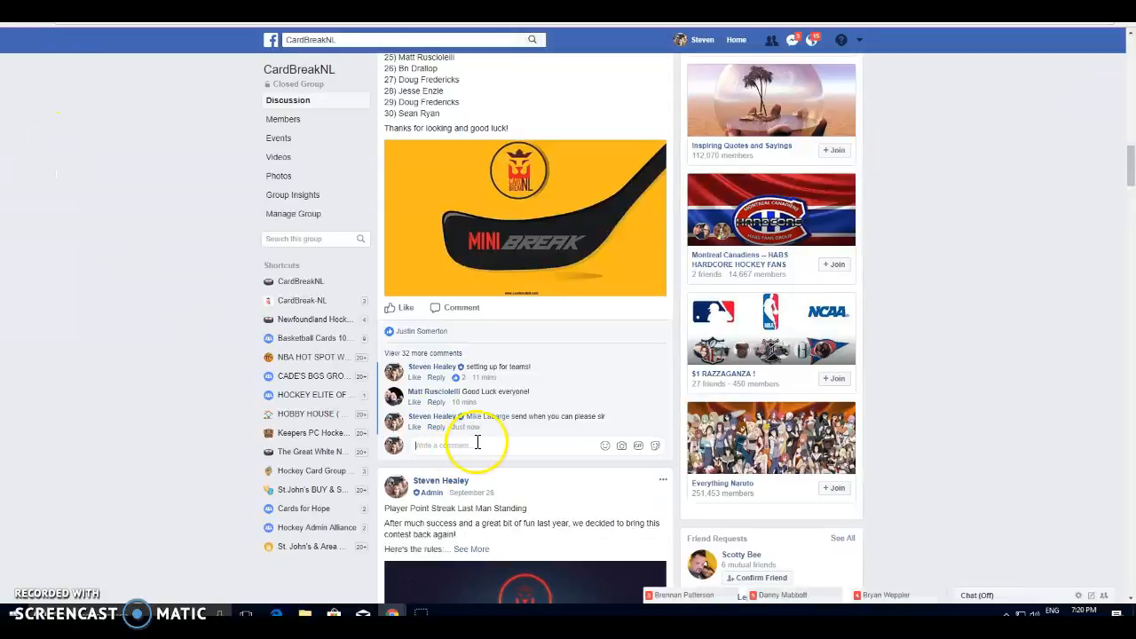
pyautogui.write('4')
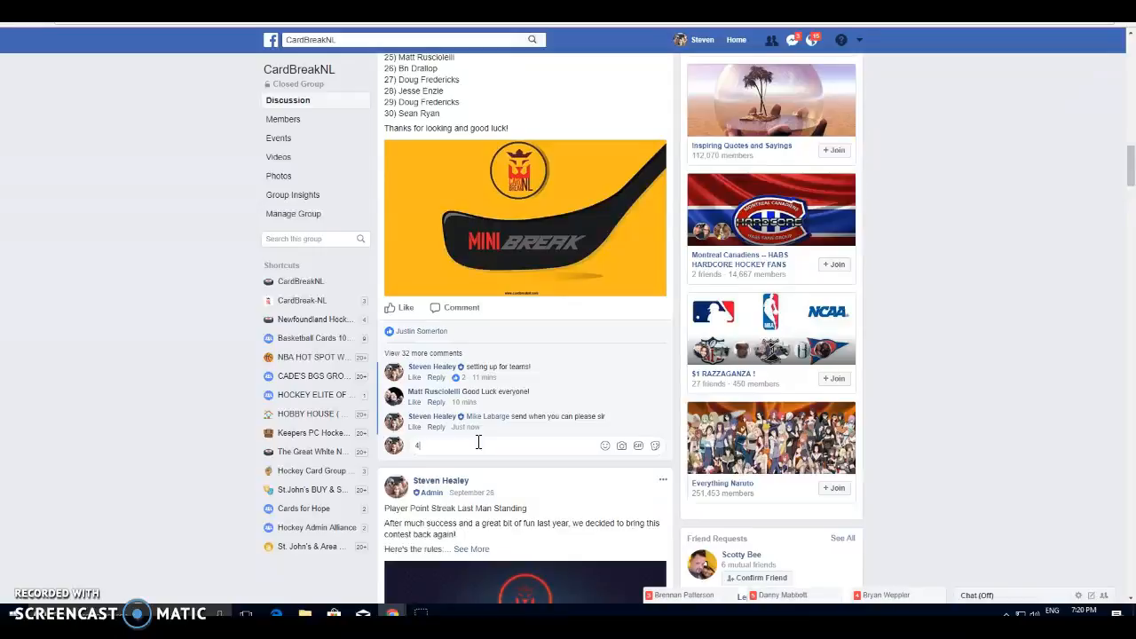
pyautogui.write('IVE')
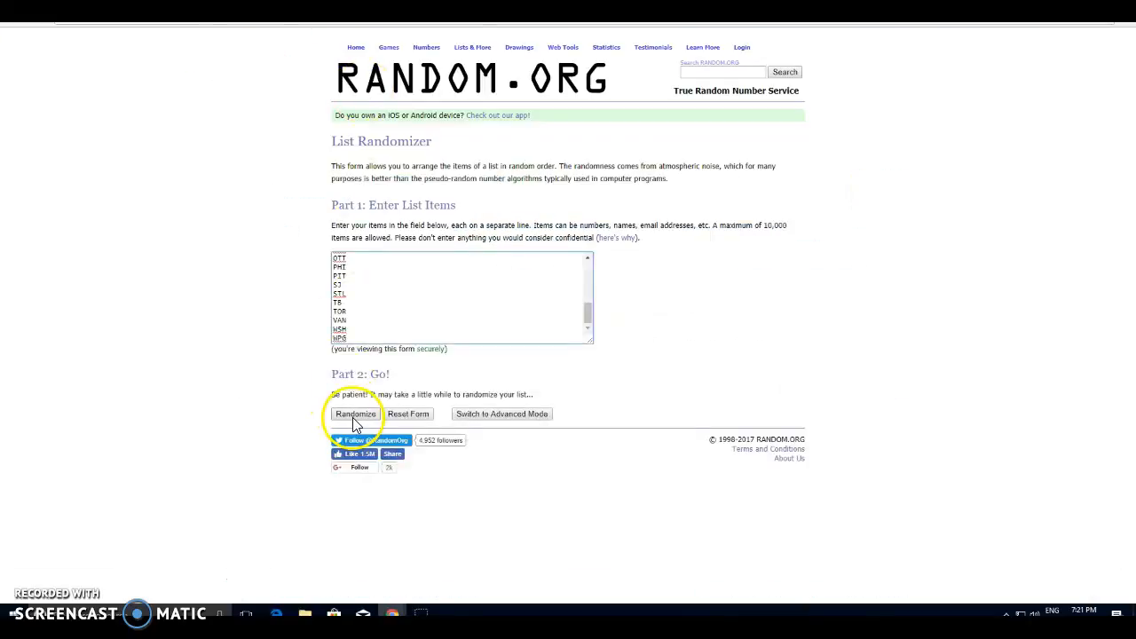
# - Randomize the 30-team list four times, then return to the list entry form
pyautogui.click(355, 414)
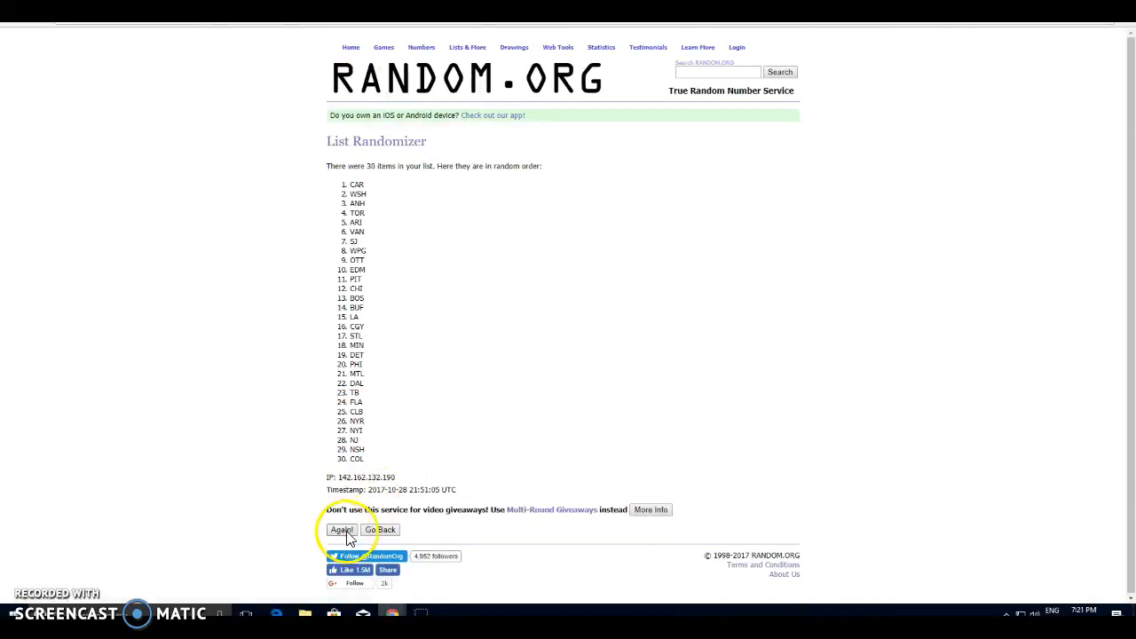
pyautogui.click(341, 529)
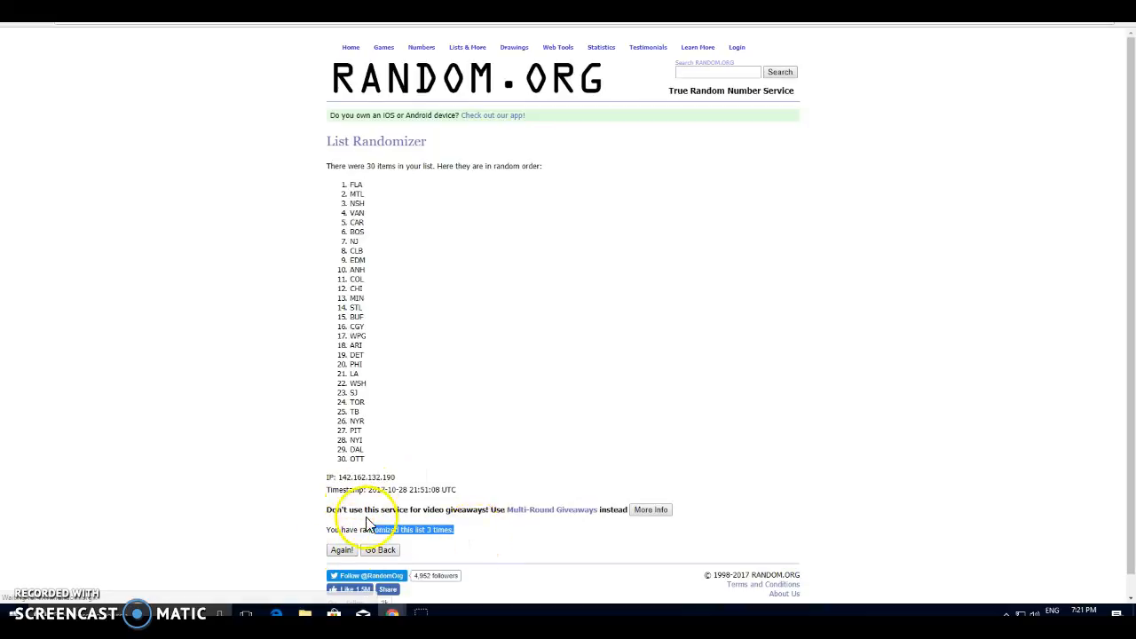
pyautogui.press('alt+tab')
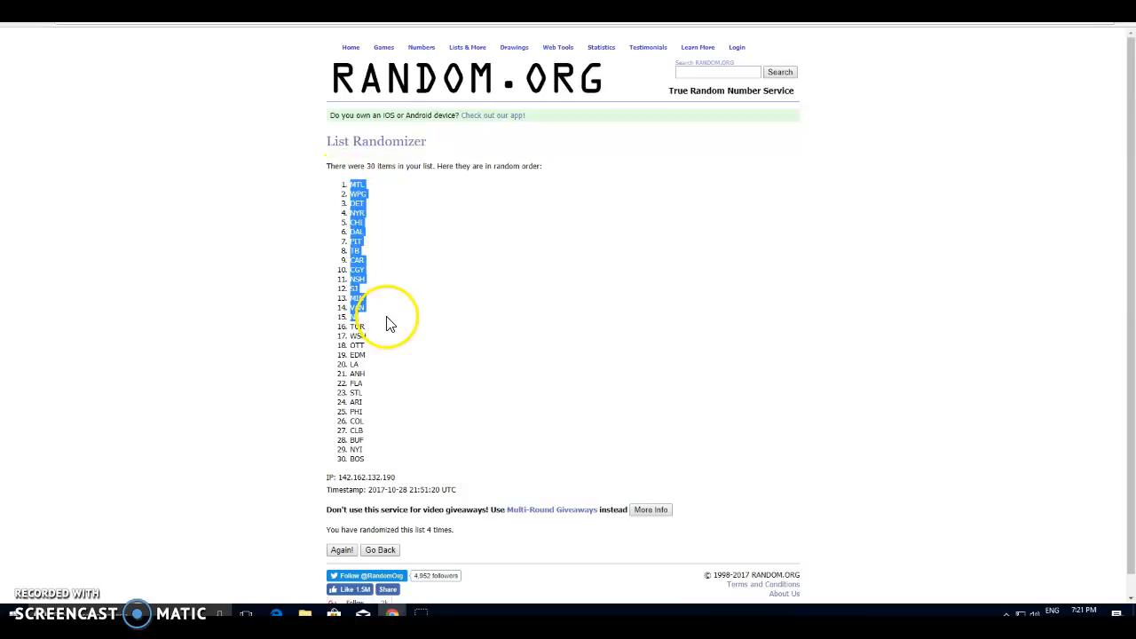
pyautogui.press('alt+tab')
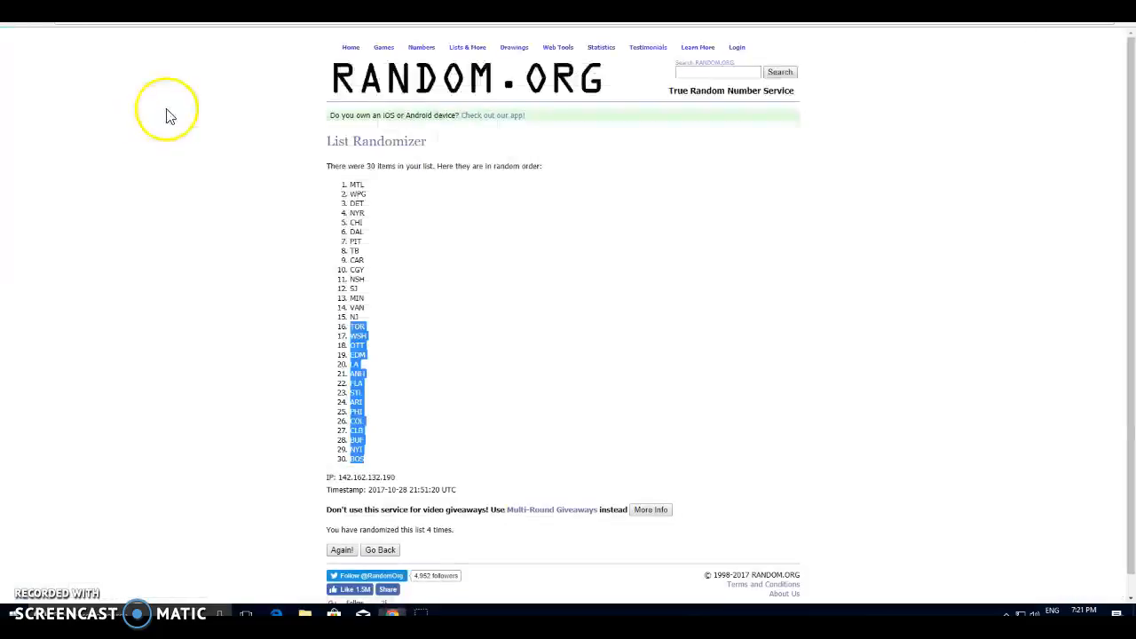
pyautogui.click(380, 551)
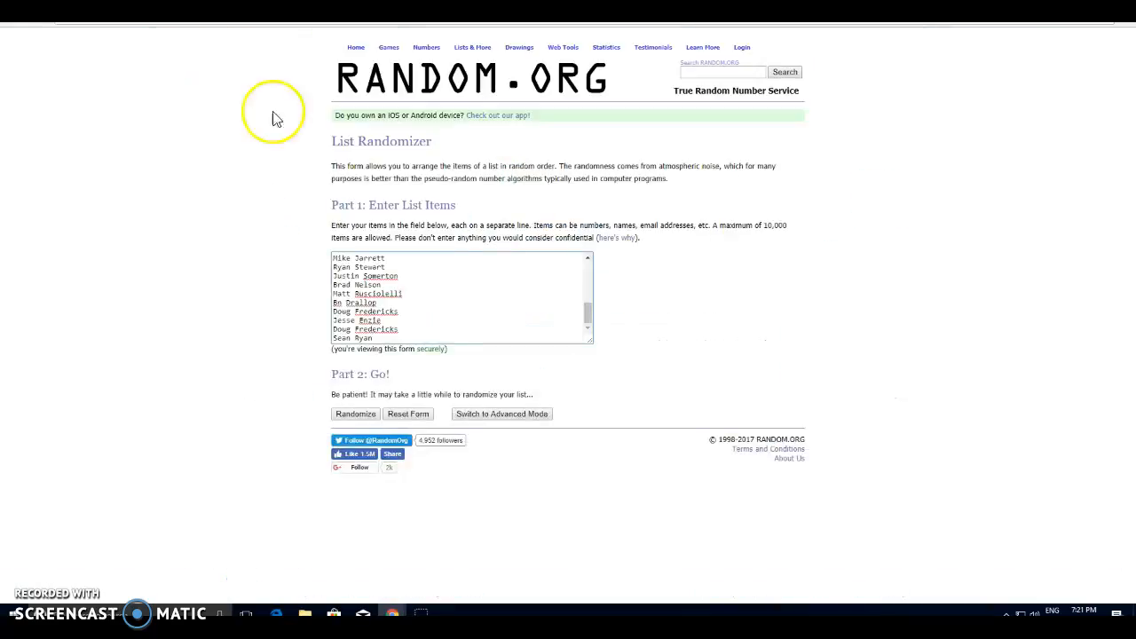
# - Randomize the 30 participant names four times and highlight the first fifteen names
pyautogui.click(356, 414)
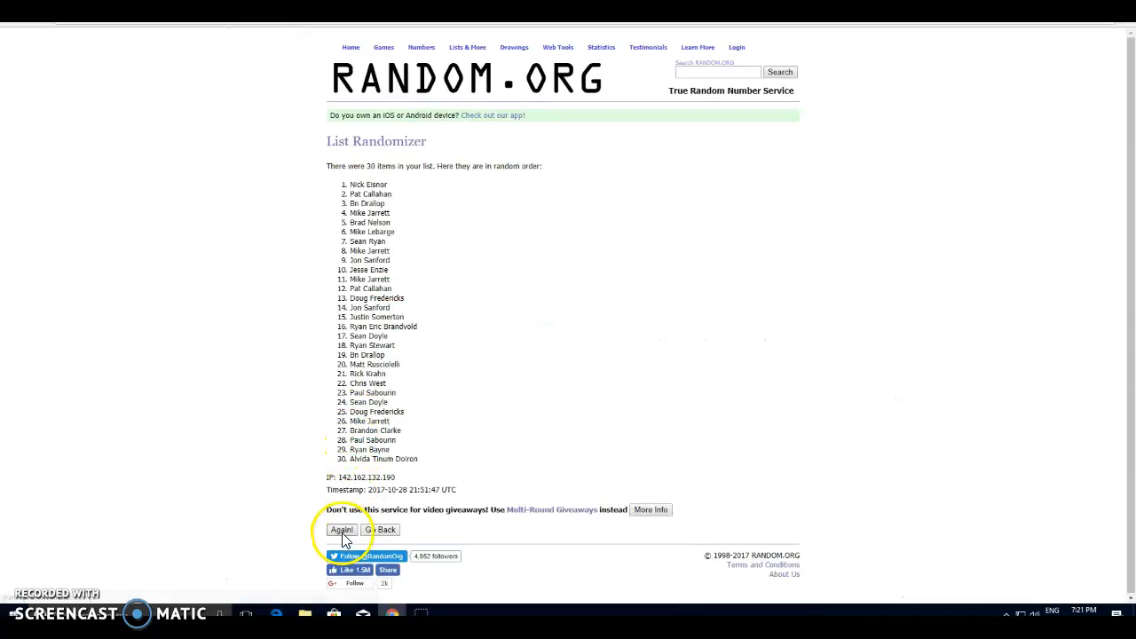
pyautogui.click(340, 529)
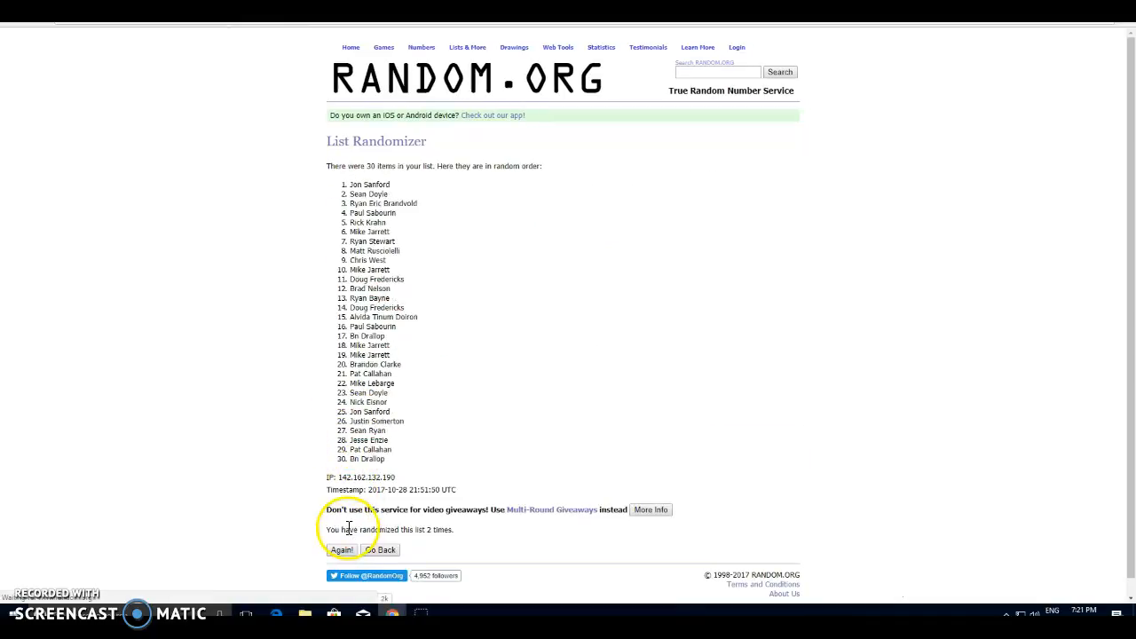
pyautogui.click(341, 550)
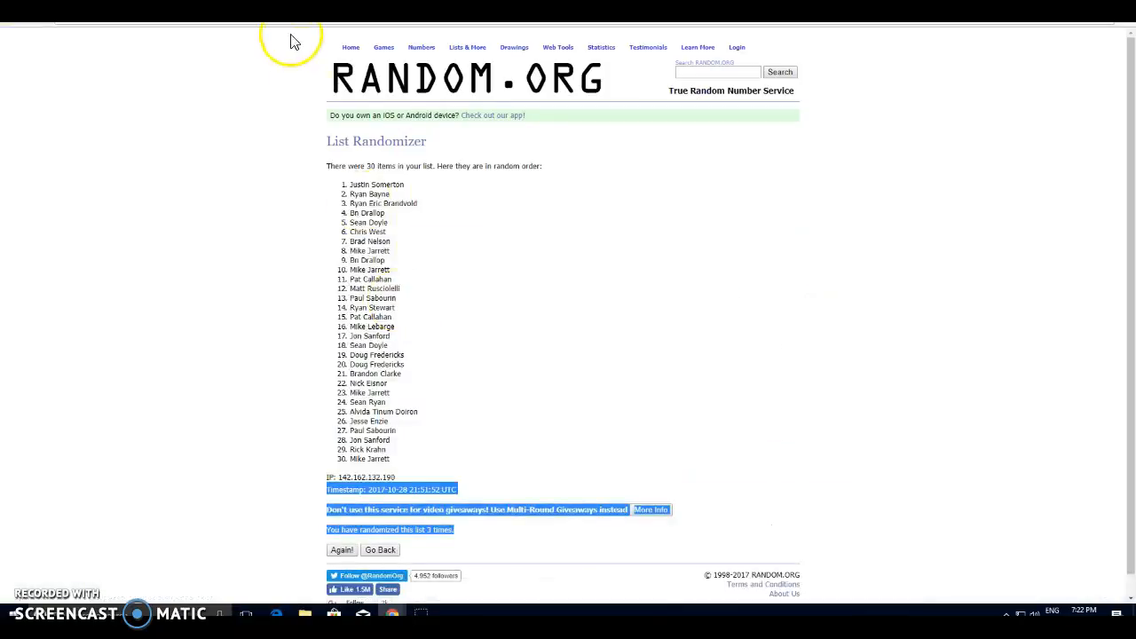
pyautogui.moveTo(383, 490)
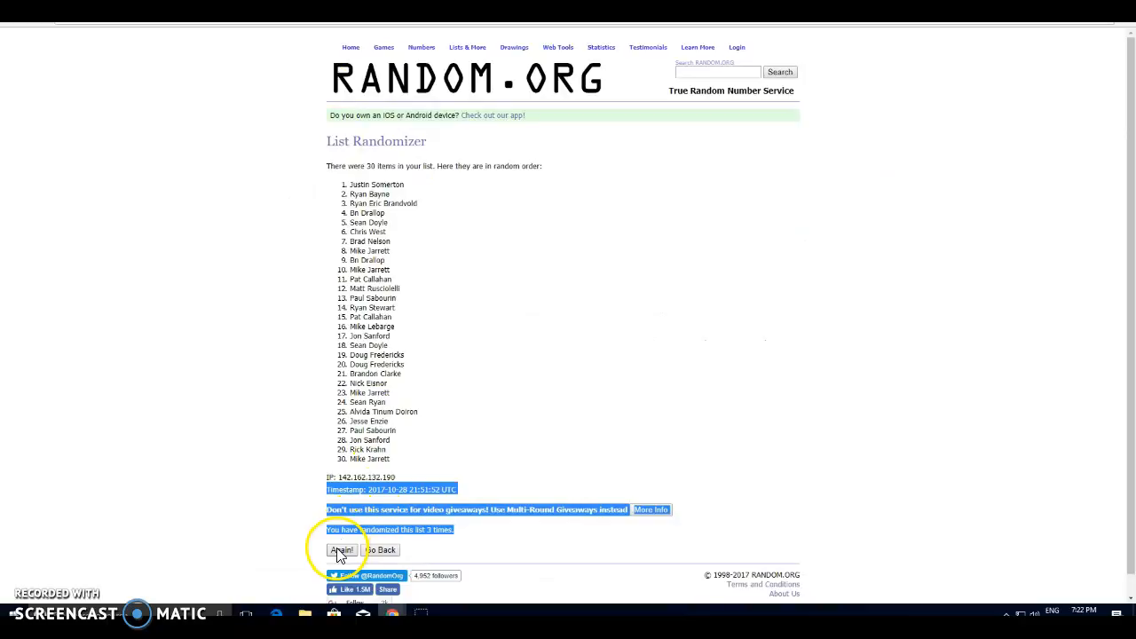
pyautogui.click(341, 550)
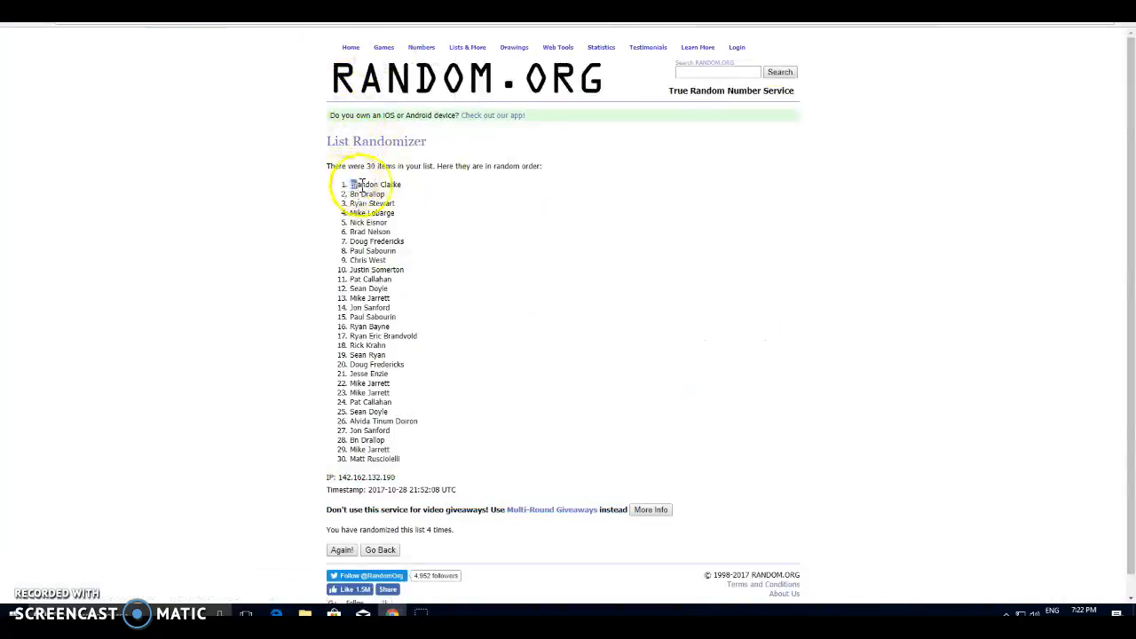
pyautogui.moveTo(356, 183); pyautogui.dragTo(426, 317)
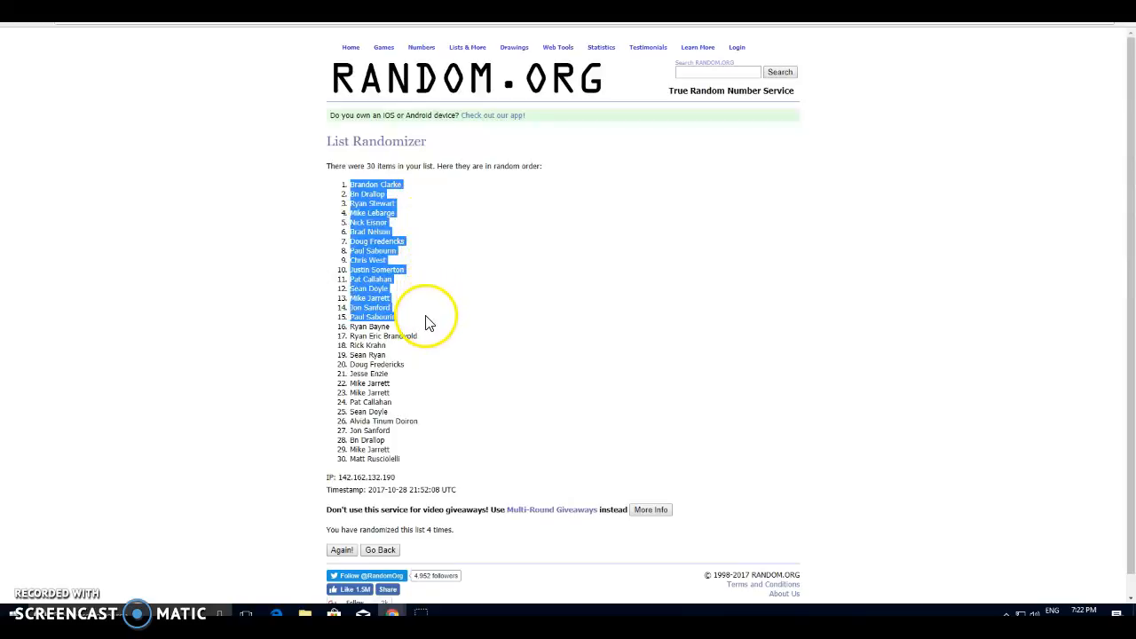